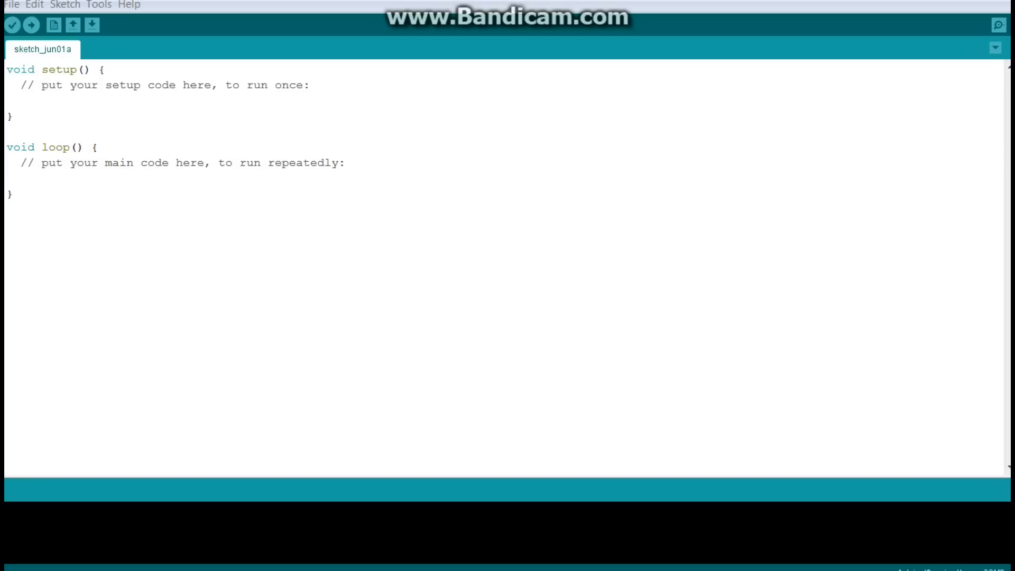
# - Check the About Arduino screen to confirm the IDE version is 1.8.9
pyautogui.click(130, 5)
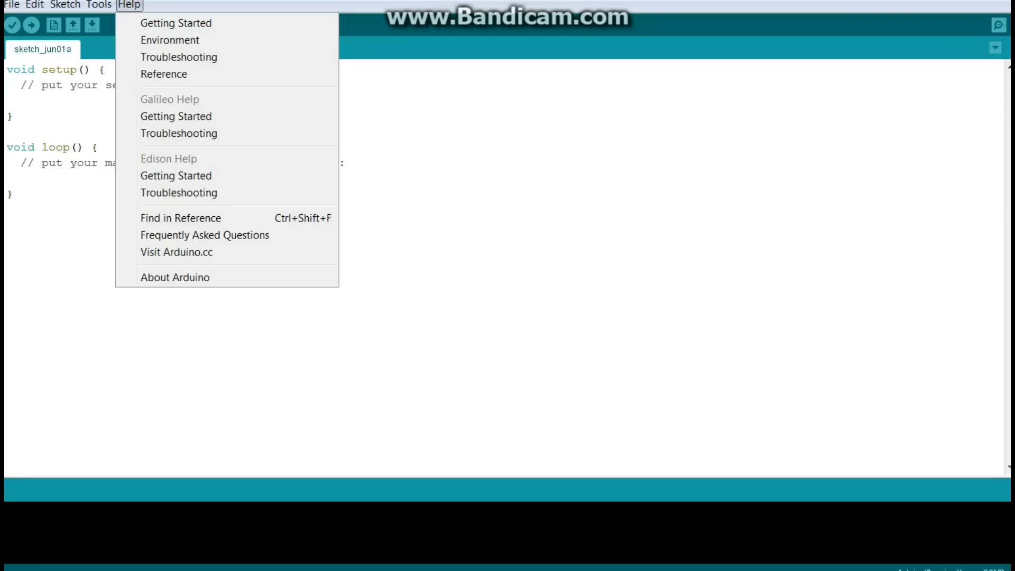
pyautogui.click(175, 276)
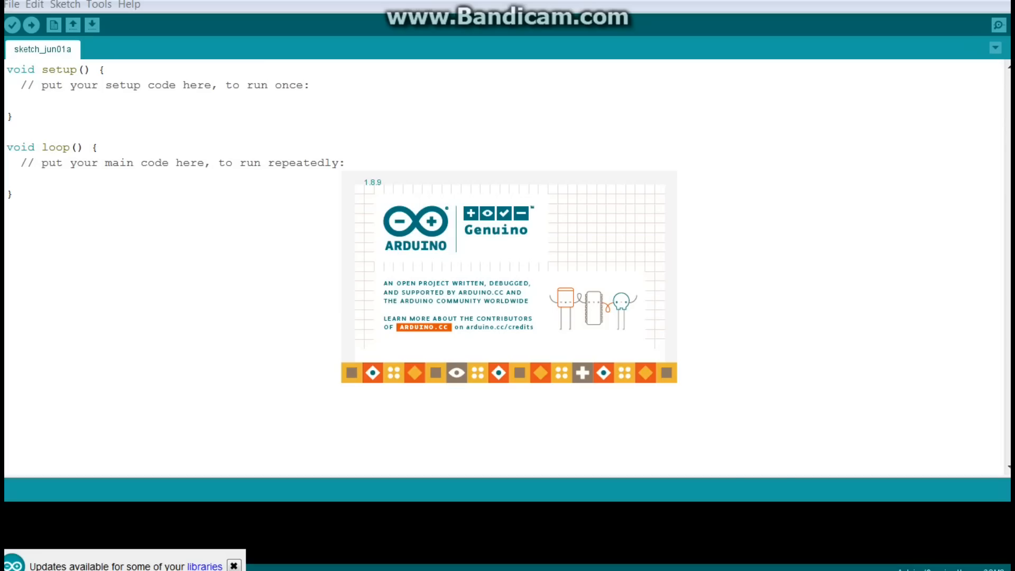
pyautogui.click(98, 5)
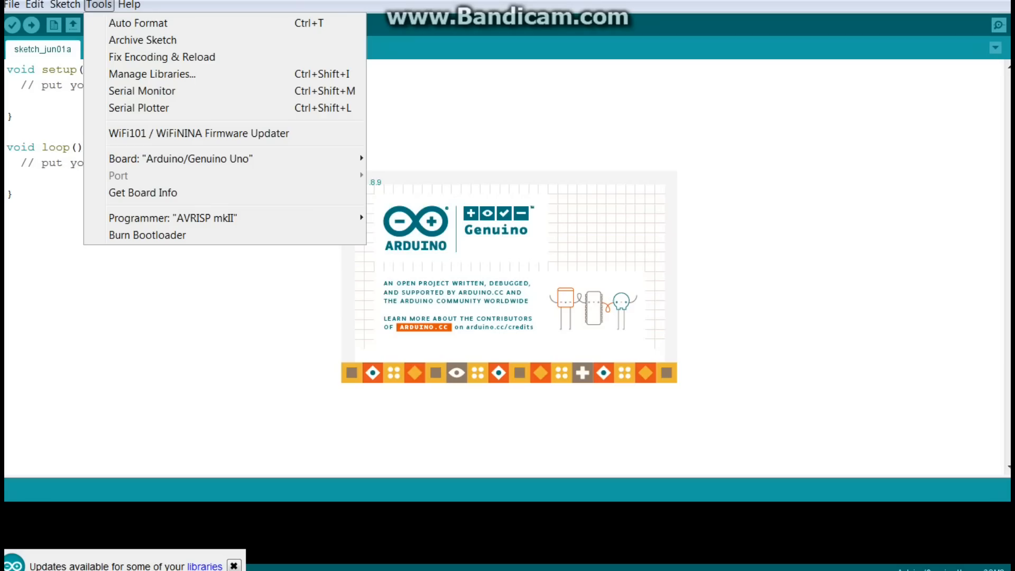
# - Search the Boards Manager for 'sam' and confirm SAMD Beta Boards 1.6.25 is installed
pyautogui.click(179, 159)
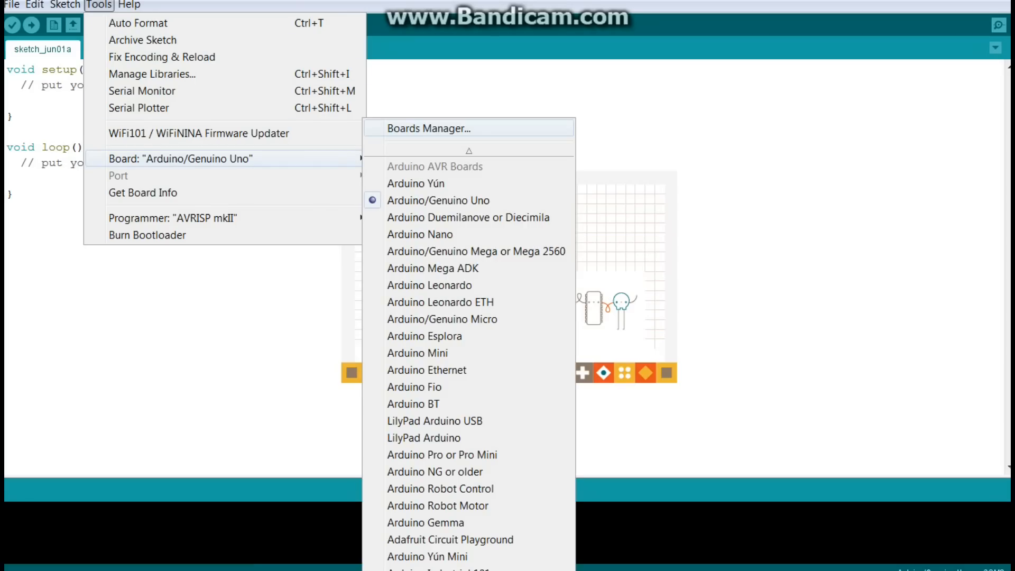
pyautogui.click(427, 127)
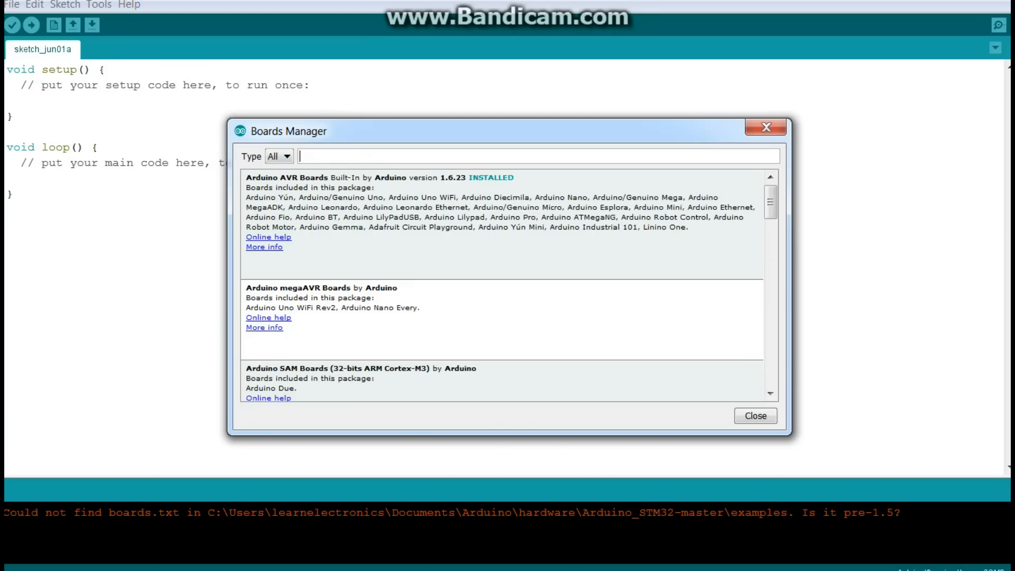
pyautogui.write('sa')
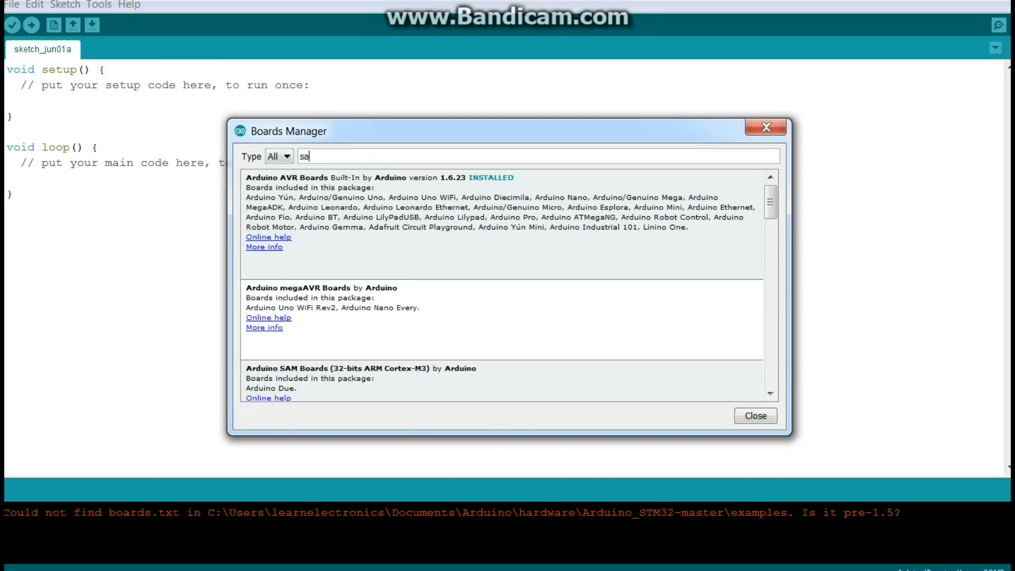
pyautogui.write('m')
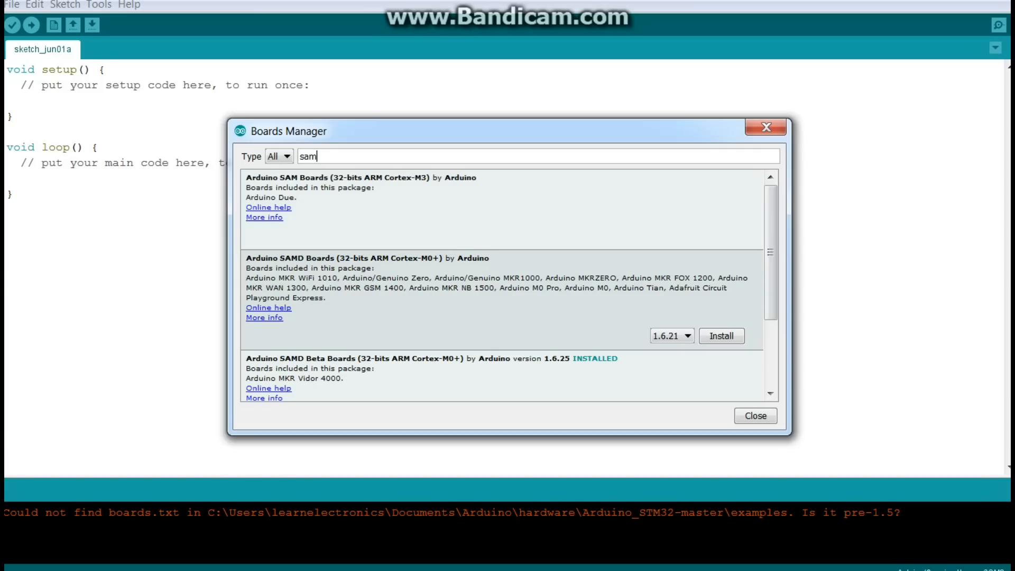
pyautogui.scroll(-3)
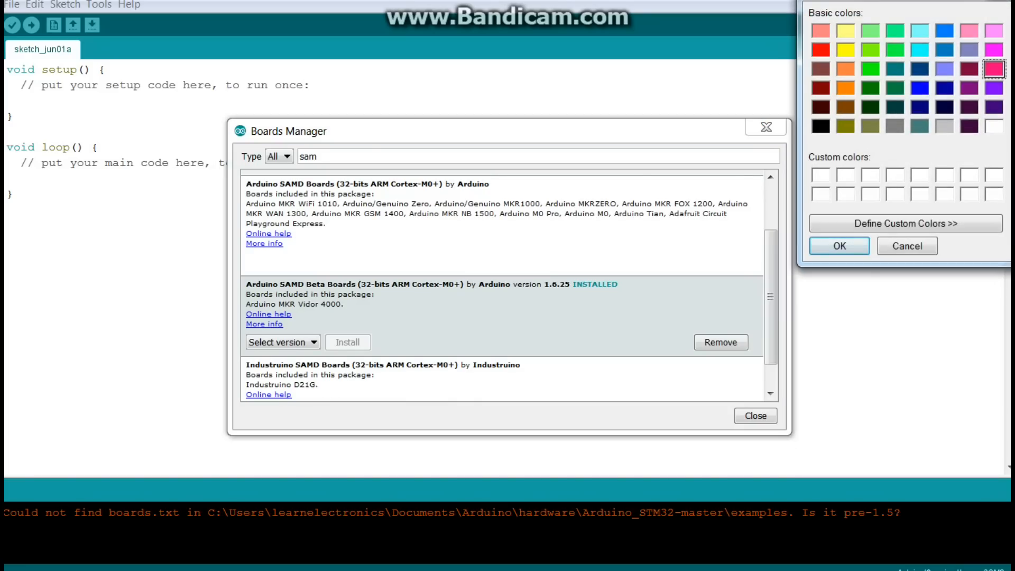
pyautogui.click(820, 49)
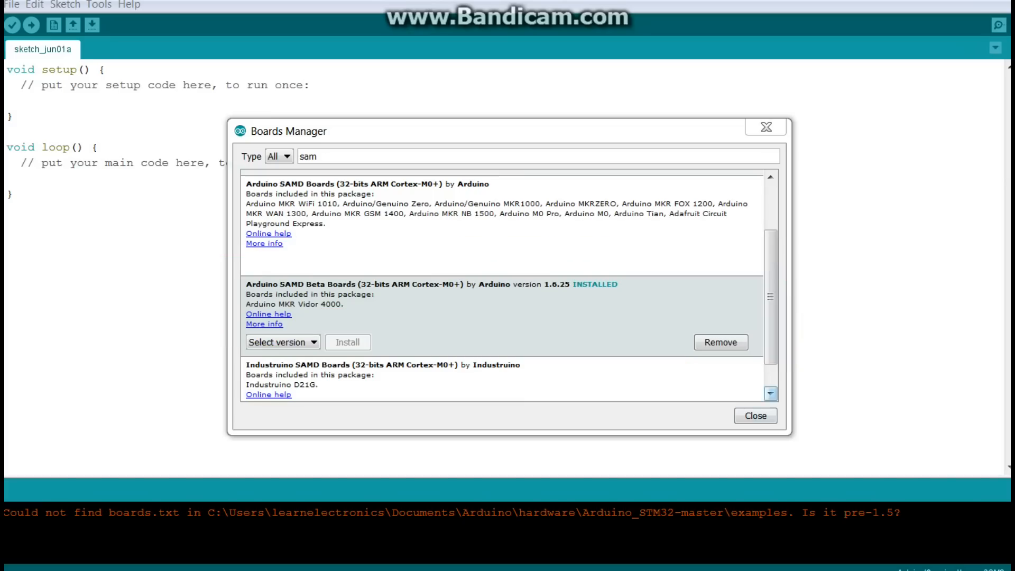
pyautogui.click(754, 415)
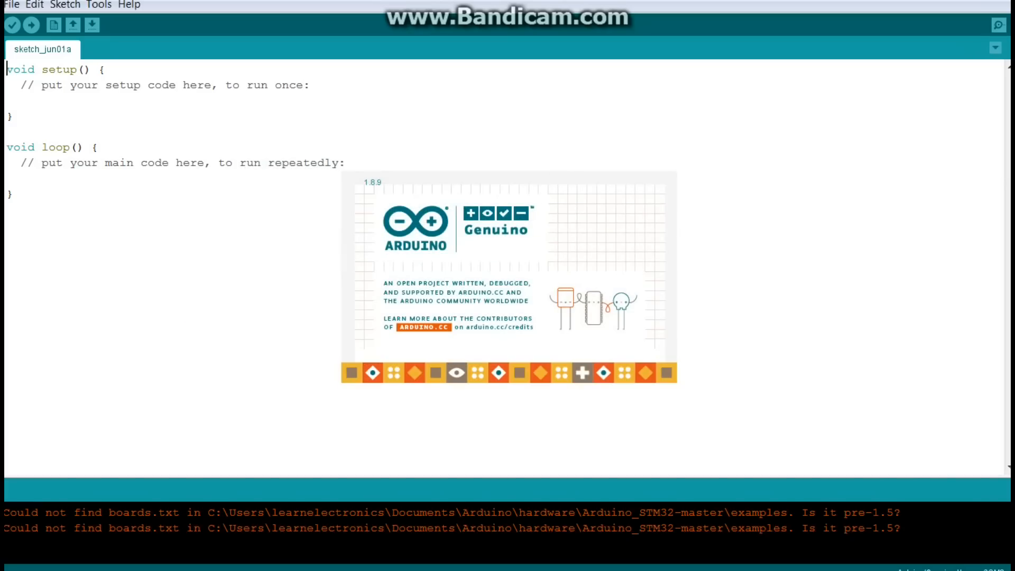
# - Pick Arduino MKR Vidor 4000 from the board list
pyautogui.click(98, 5)
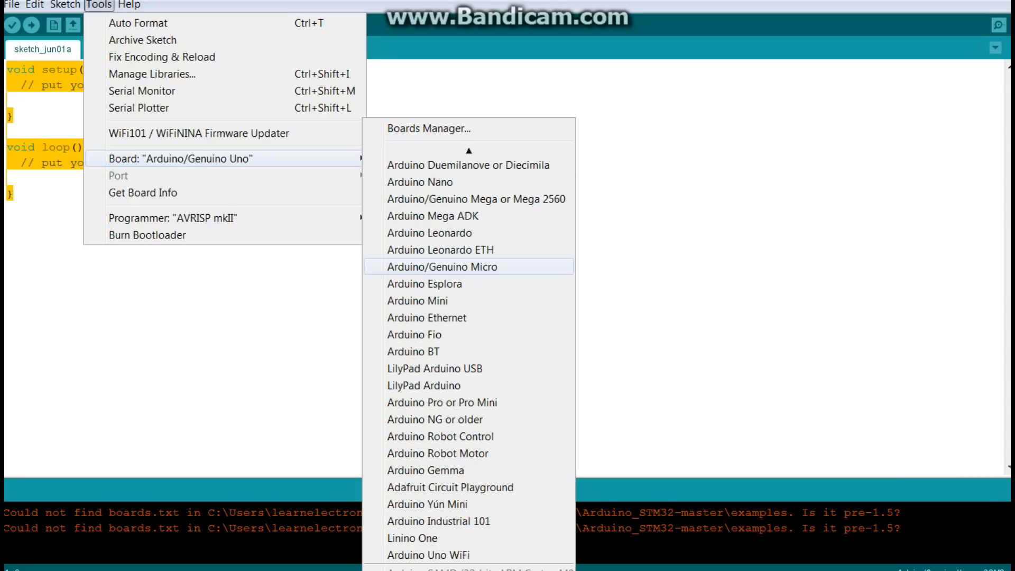
pyautogui.scroll(-3)
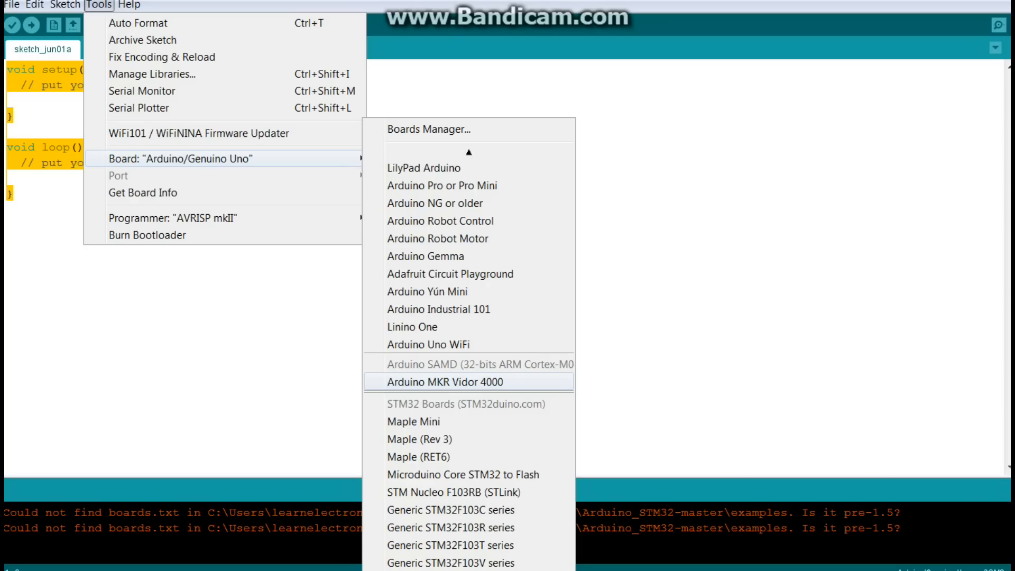
pyautogui.click(443, 381)
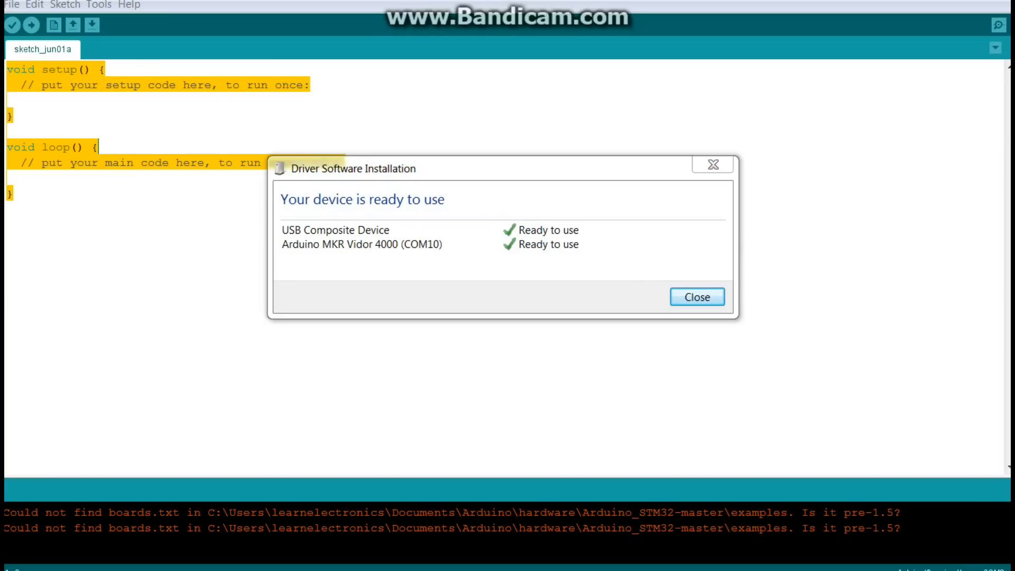
# - Dismiss the driver-ready notice and set the upload port to COM10
pyautogui.click(697, 296)
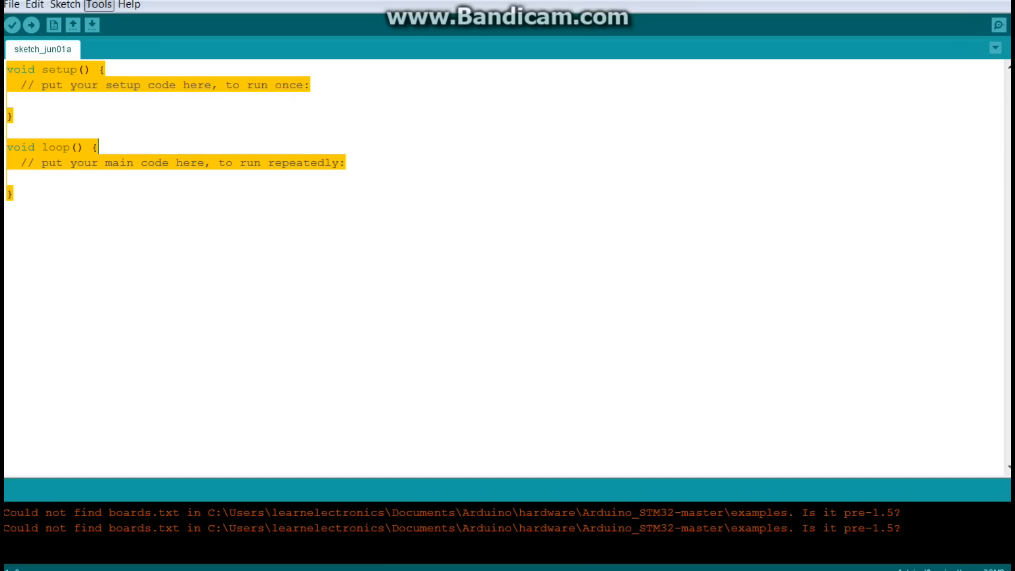
pyautogui.click(99, 5)
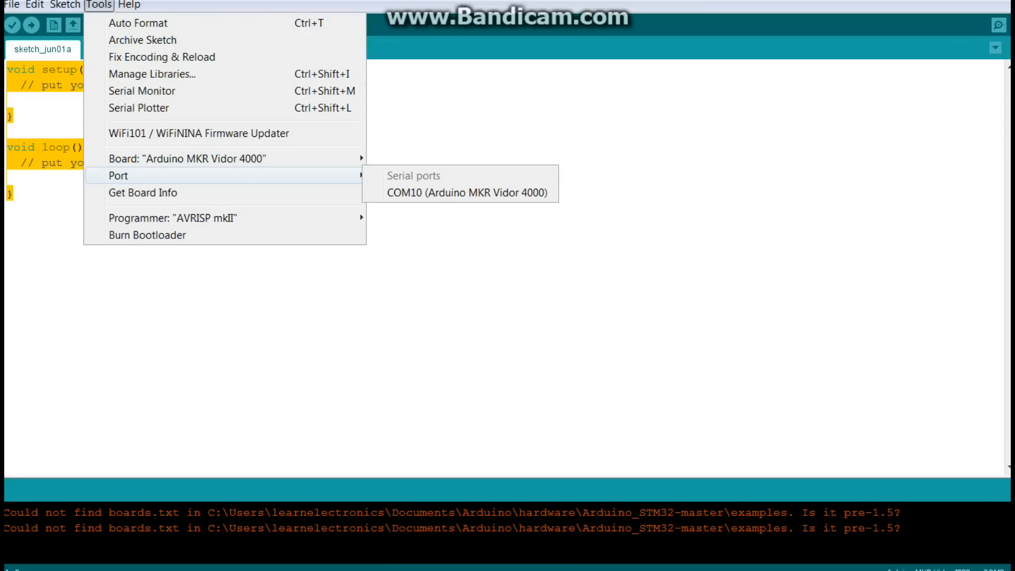
pyautogui.moveTo(460, 192)
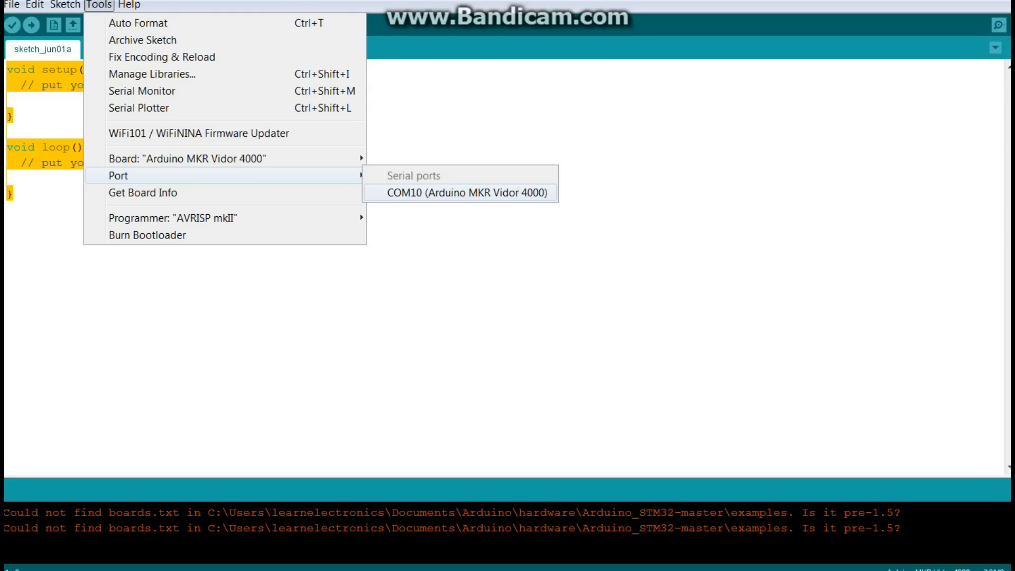
pyautogui.click(459, 192)
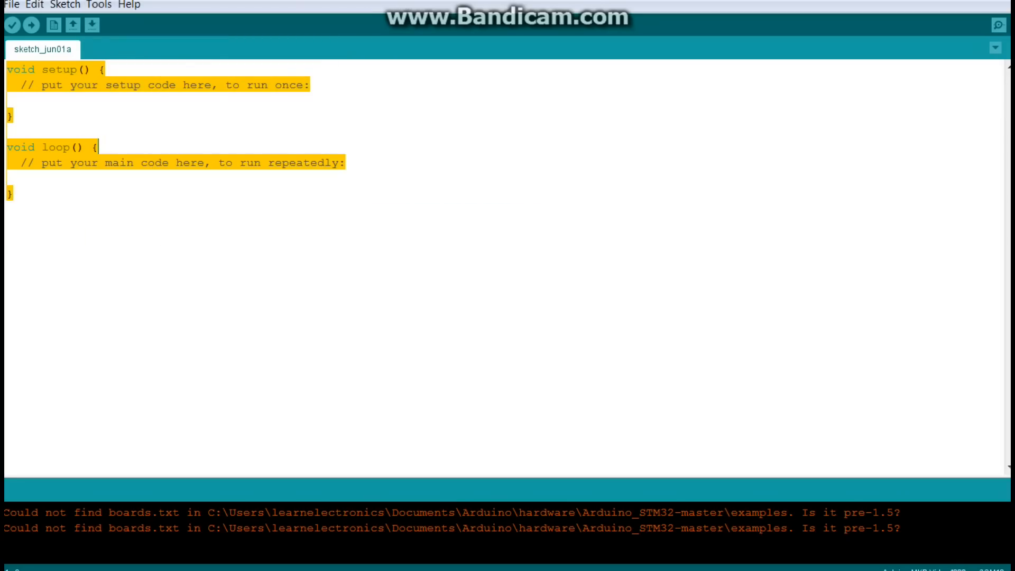
pyautogui.click(11, 5)
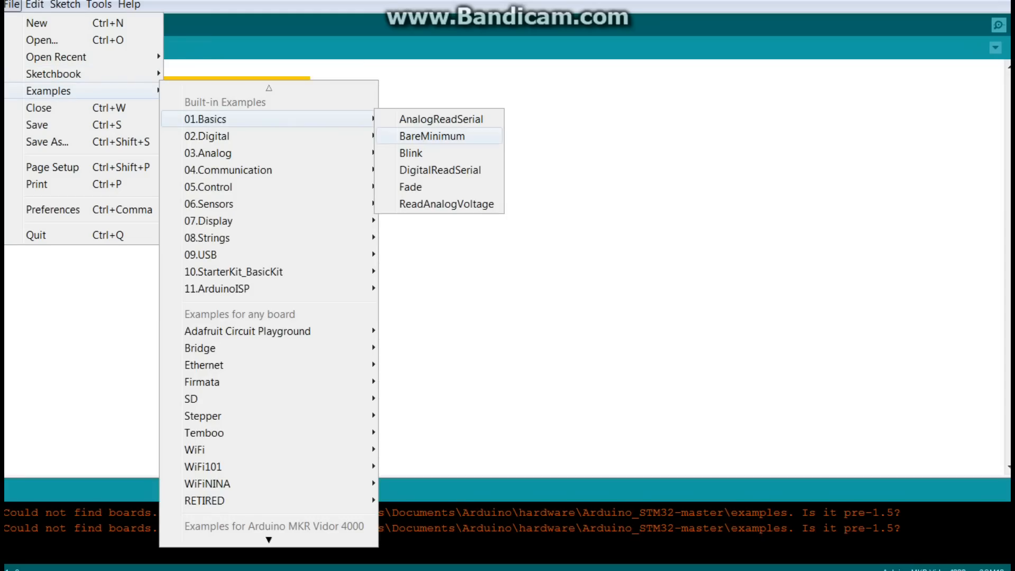
# - Open the 01.Basics Blink example and scroll through its setup and loop code
pyautogui.click(410, 152)
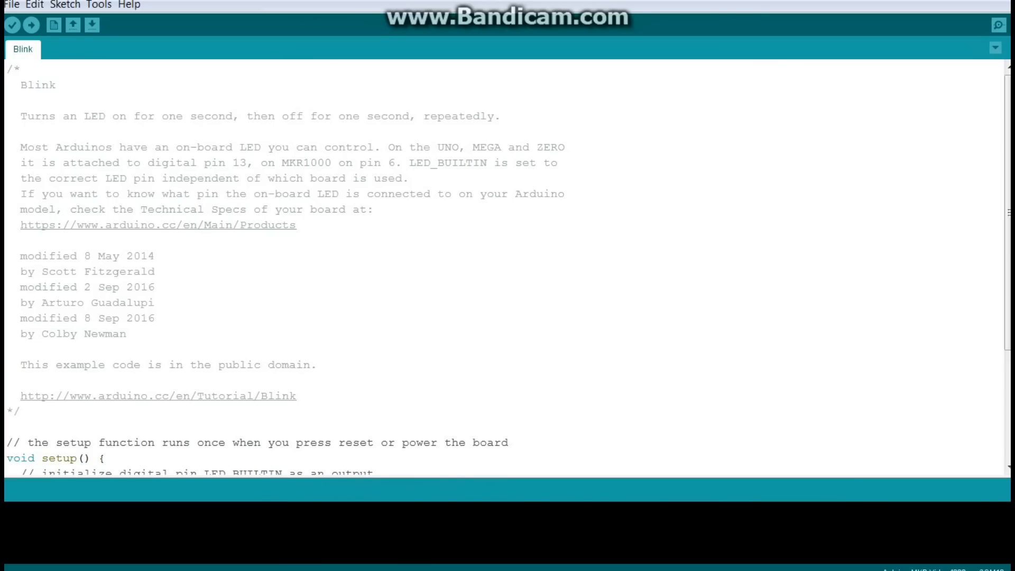
pyautogui.scroll(-3)
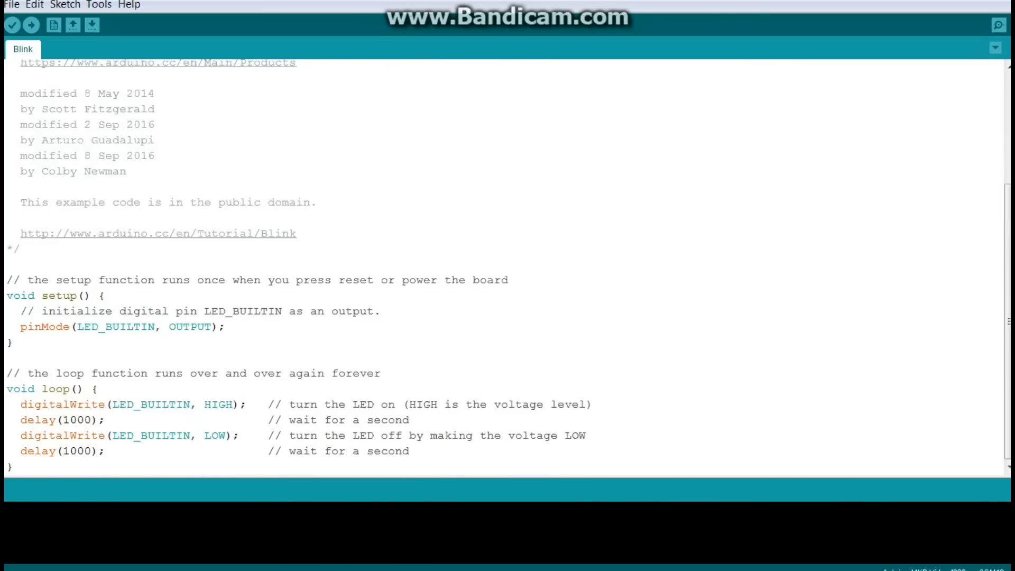
pyautogui.click(98, 5)
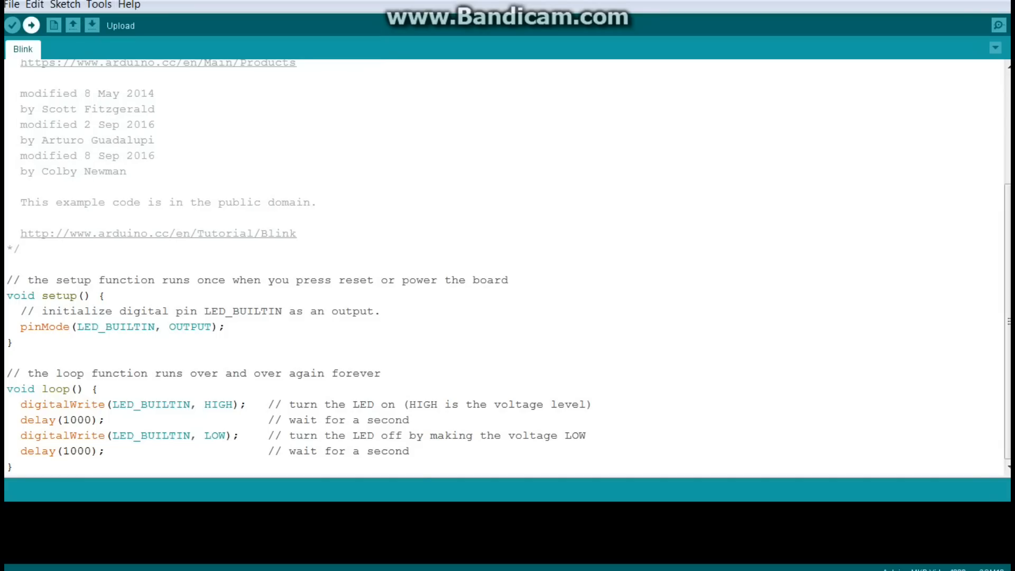
# - Upload Blink to the MKR Vidor 4000 and wait for 'Done uploading' in the console
pyautogui.click(31, 26)
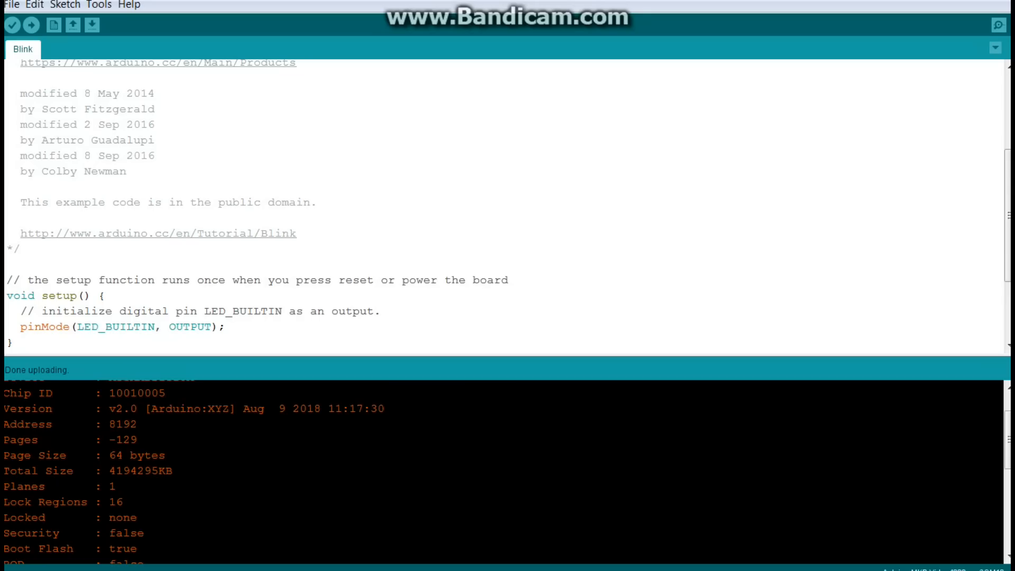
pyautogui.scroll(-3)
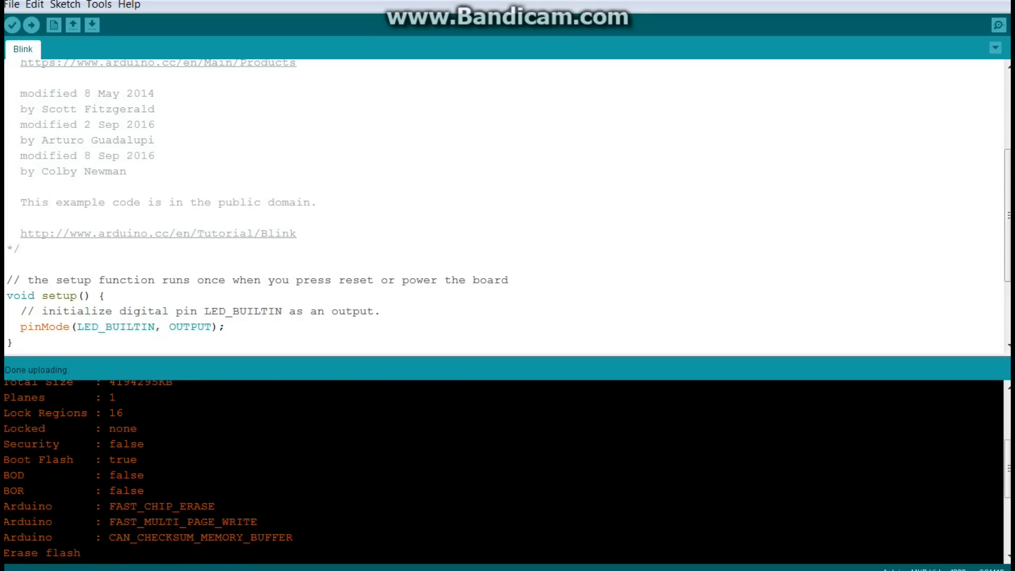